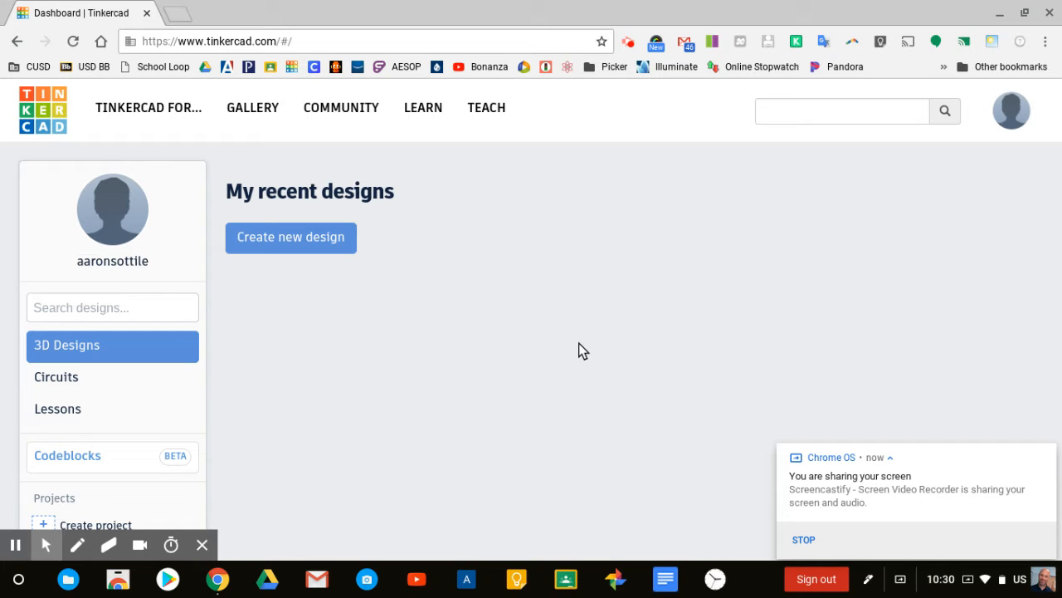
{"action": "mouse_move", "coordinate": [561, 340]}
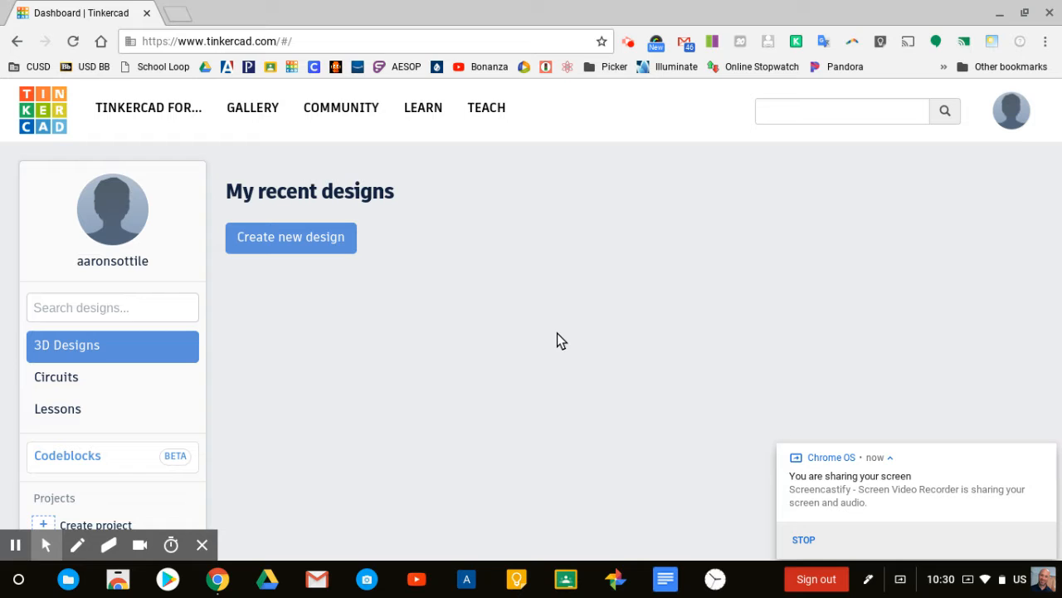
{"action": "mouse_move", "coordinate": [508, 300]}
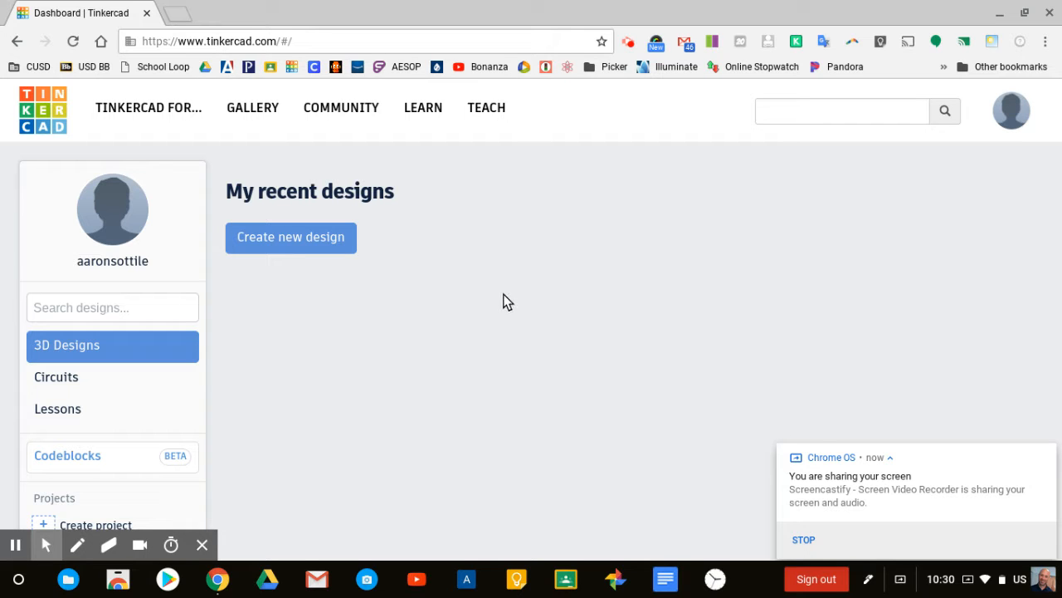
{"action": "mouse_move", "coordinate": [423, 106]}
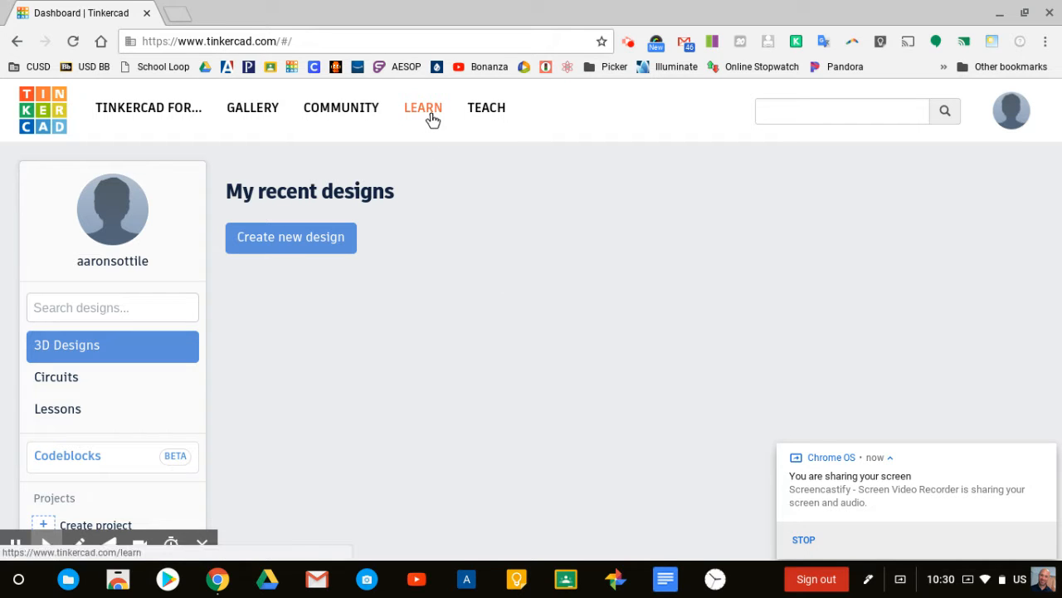
Step: Go to the Learn page and scroll to the Basics lessons with the Learning the Moves card
{"action": "left_click", "coordinate": [423, 106]}
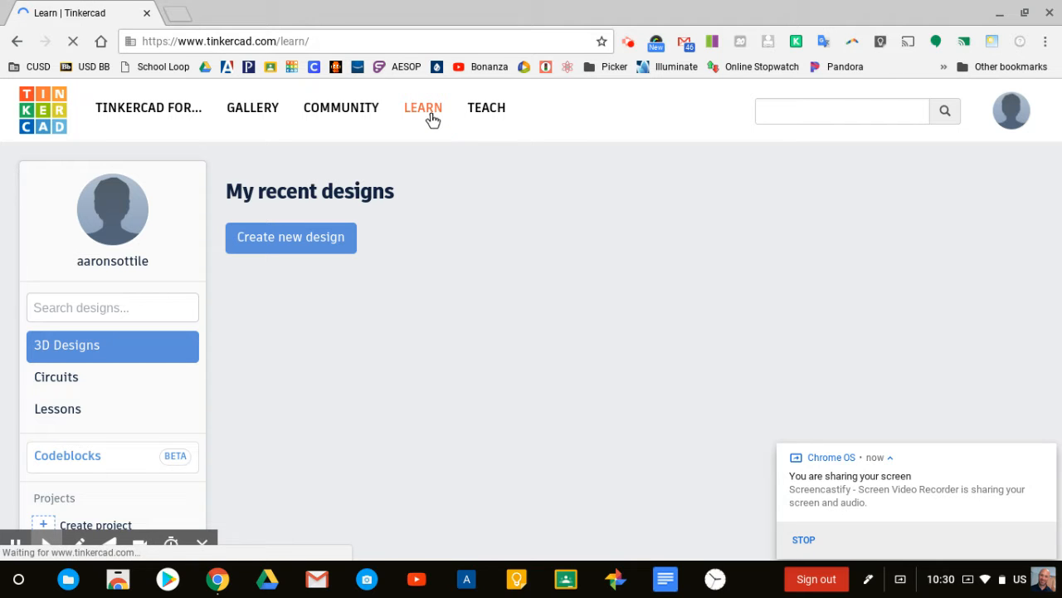
{"action": "left_click", "coordinate": [423, 106]}
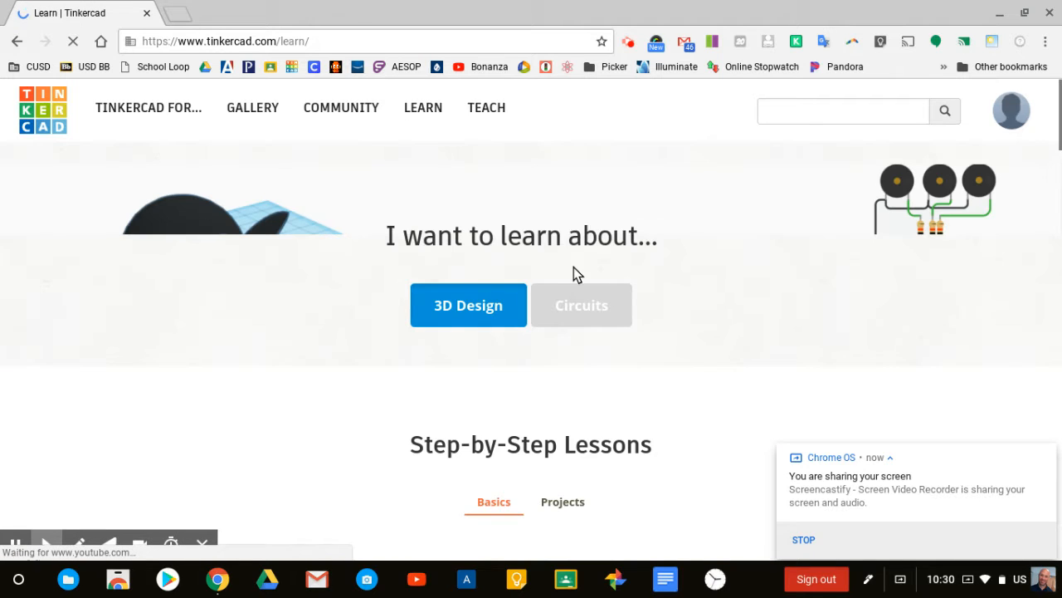
{"action": "scroll", "scroll_direction": "down", "scroll_amount": 3}
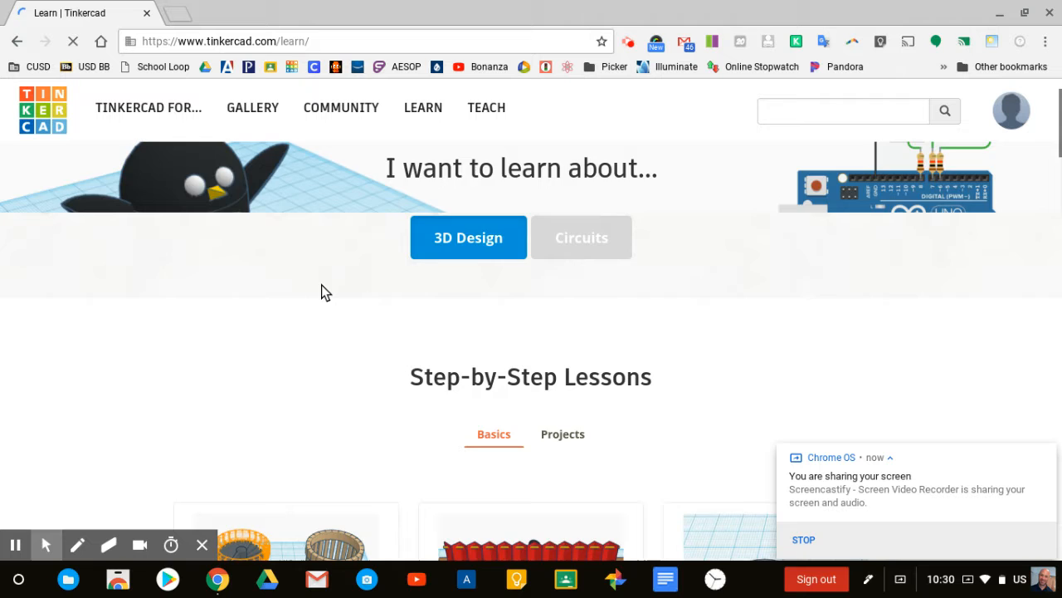
{"action": "scroll", "scroll_direction": "down", "scroll_amount": 3}
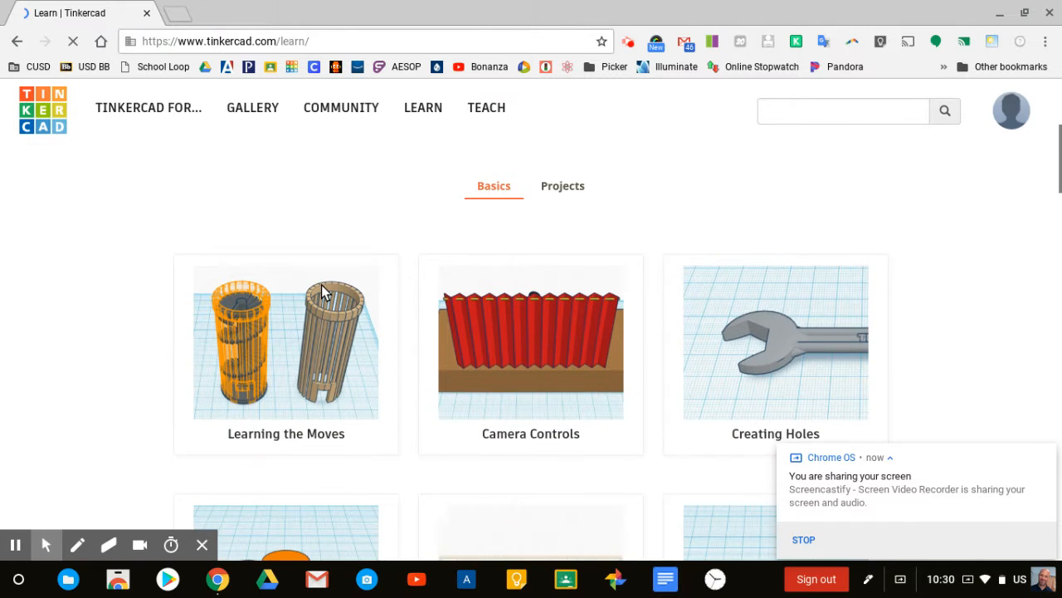
{"action": "scroll", "scroll_direction": "down", "scroll_amount": 3}
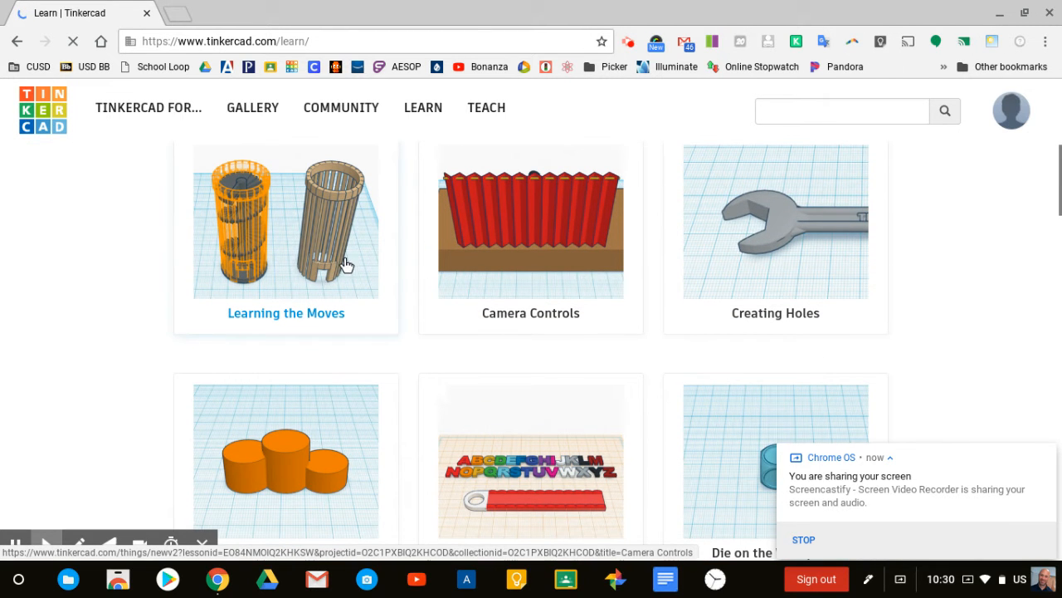
{"action": "mouse_move", "coordinate": [704, 250]}
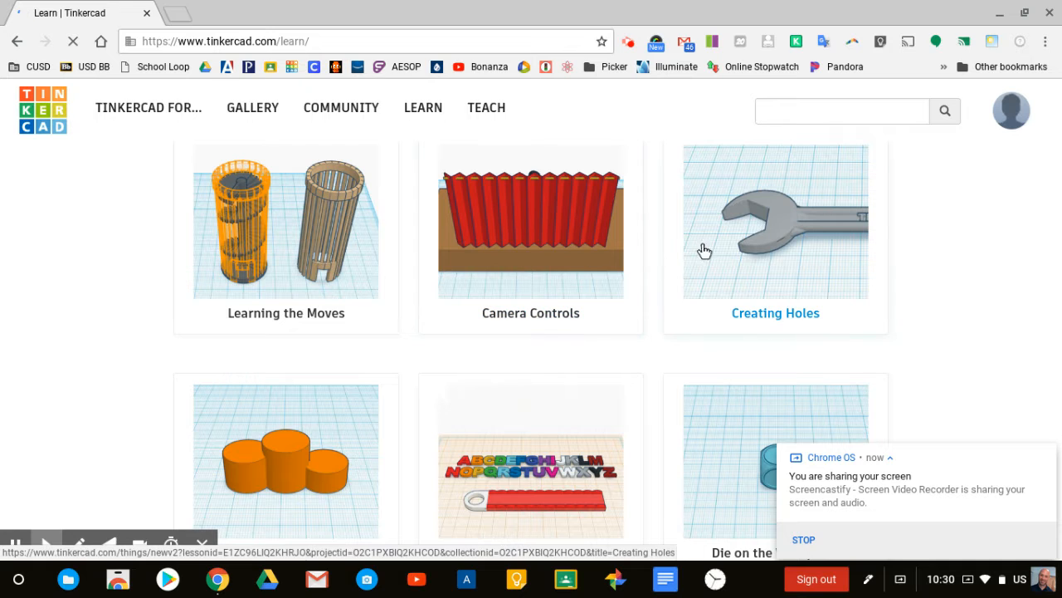
{"action": "scroll", "scroll_direction": "down", "scroll_amount": 3}
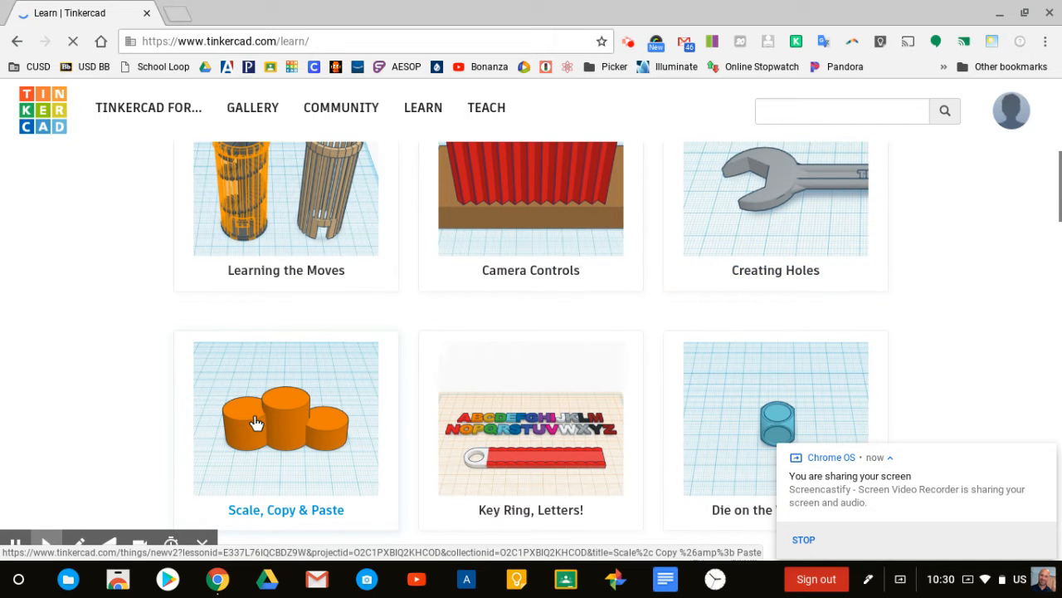
{"action": "mouse_move", "coordinate": [292, 248]}
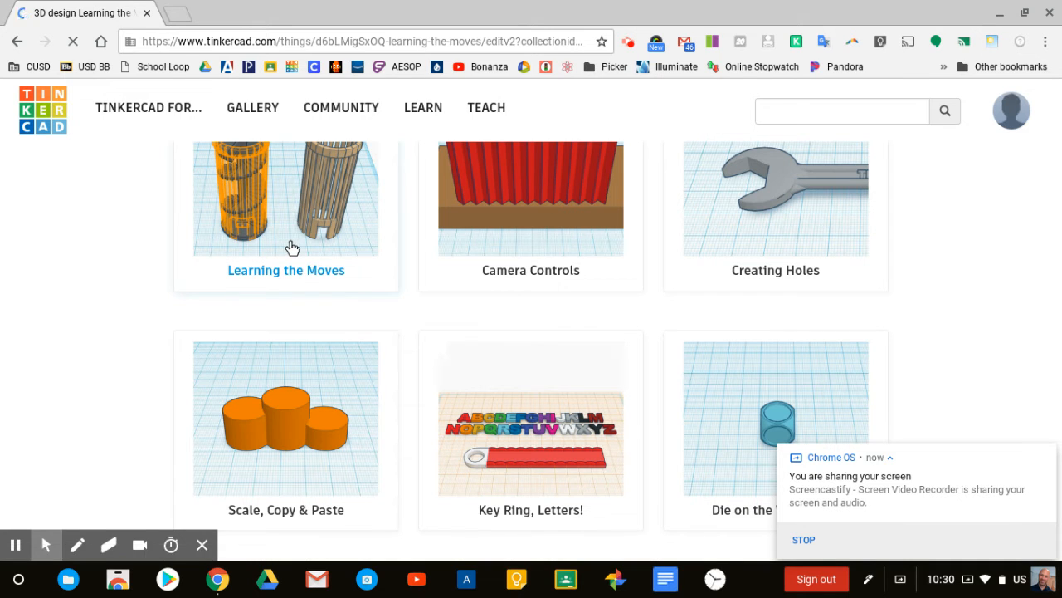
Step: Start the Learning the Moves lesson and advance to step 2, Position the Shape on the Target
{"action": "left_click", "coordinate": [285, 198]}
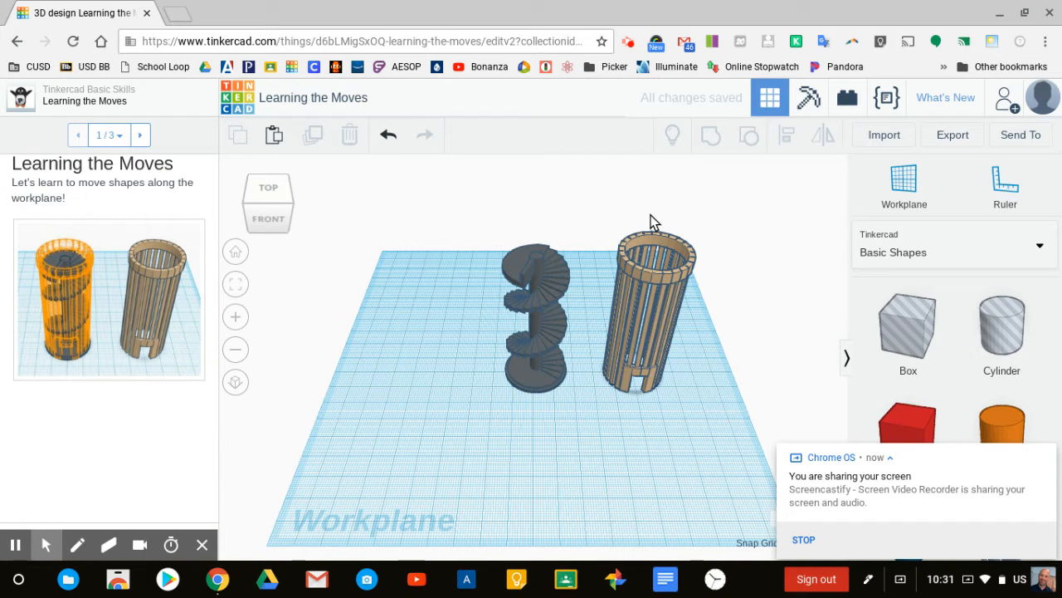
{"action": "mouse_move", "coordinate": [395, 279]}
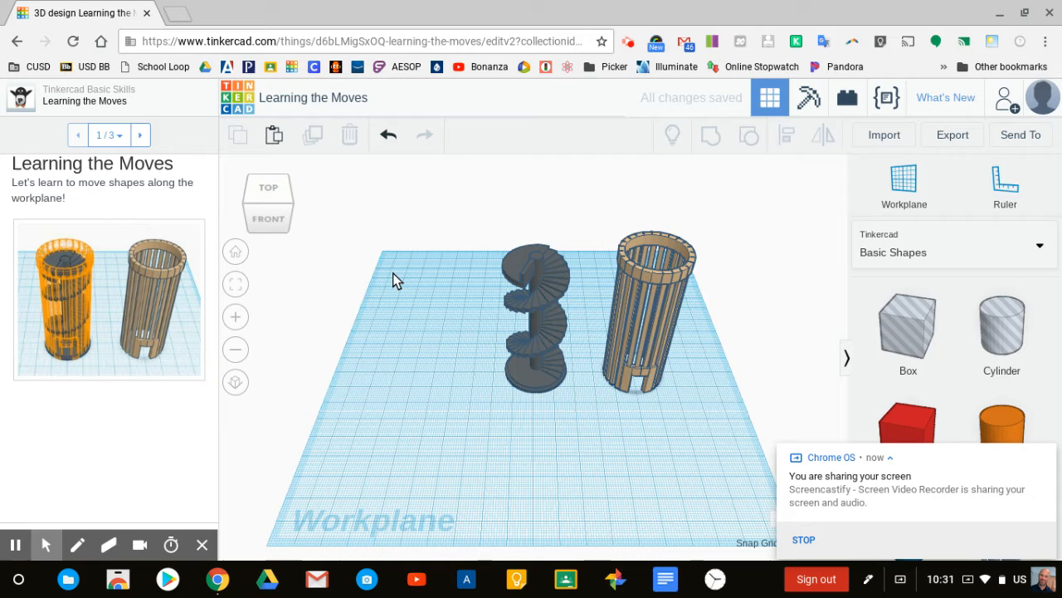
{"action": "mouse_move", "coordinate": [610, 428]}
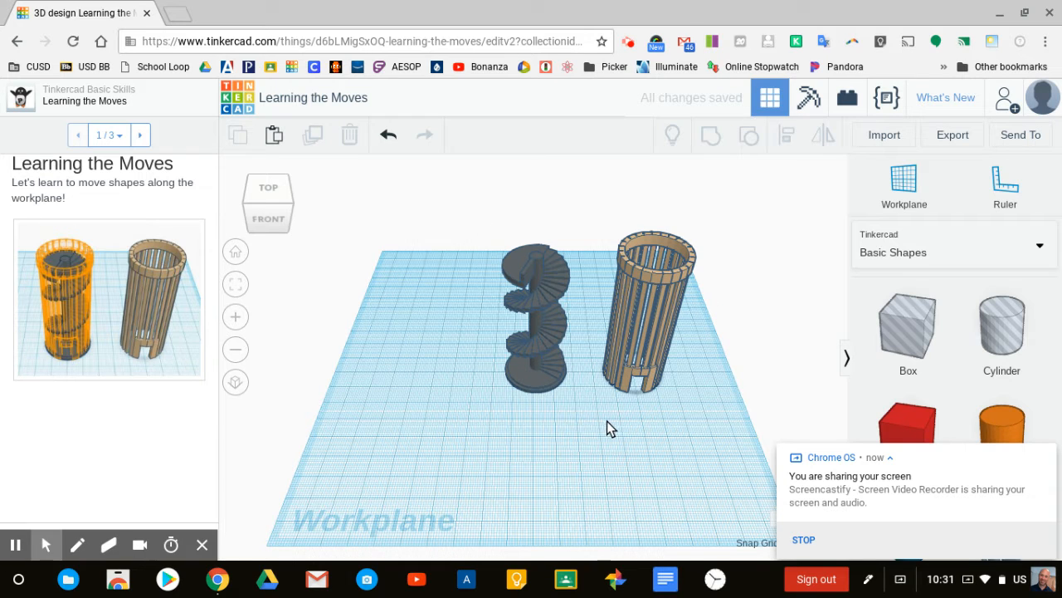
{"action": "mouse_move", "coordinate": [100, 219]}
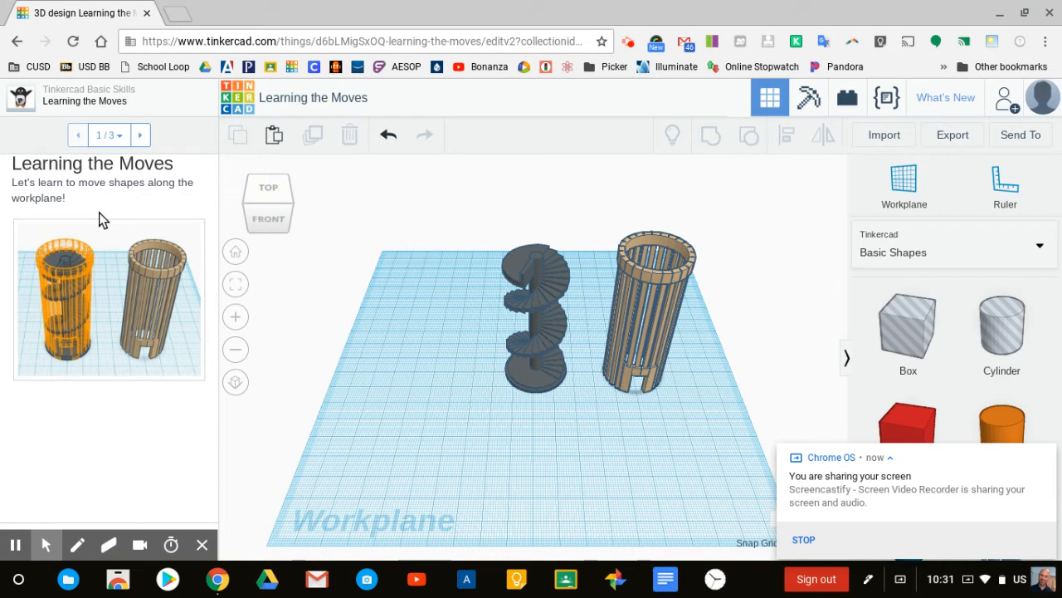
{"action": "mouse_move", "coordinate": [137, 207]}
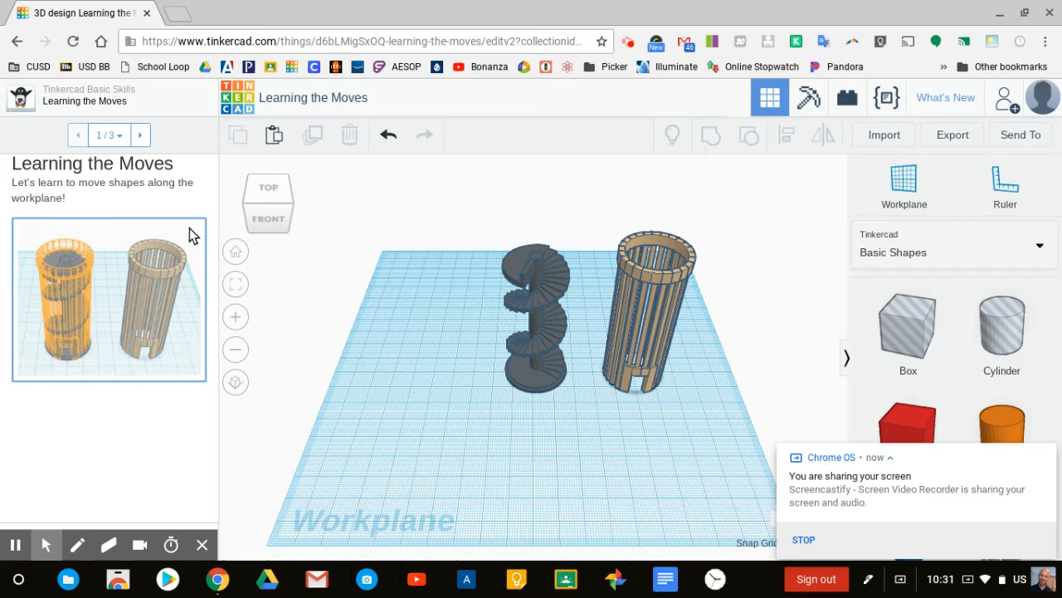
{"action": "mouse_move", "coordinate": [169, 279]}
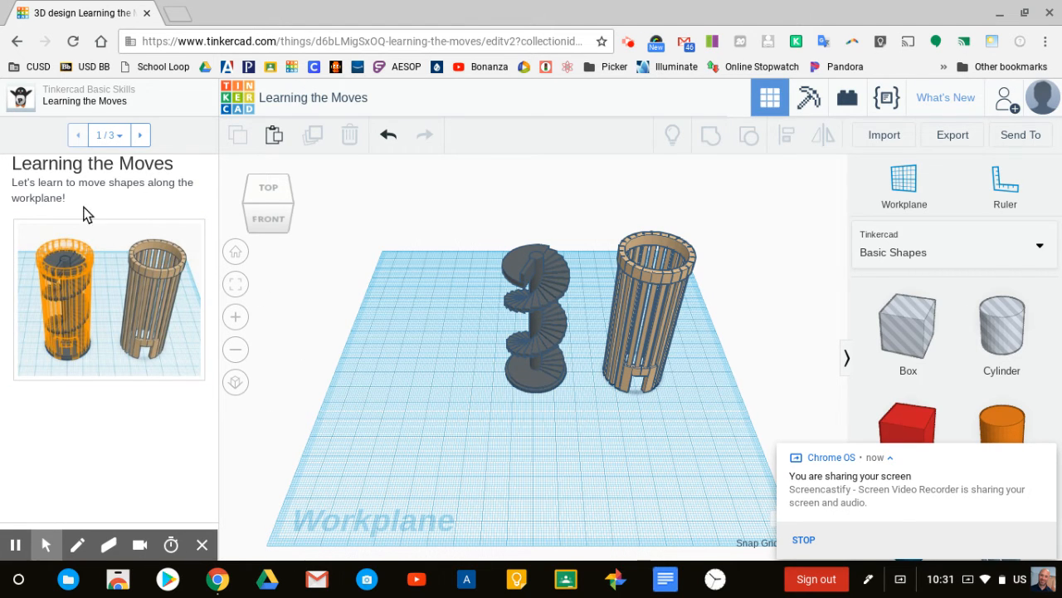
{"action": "mouse_move", "coordinate": [108, 199]}
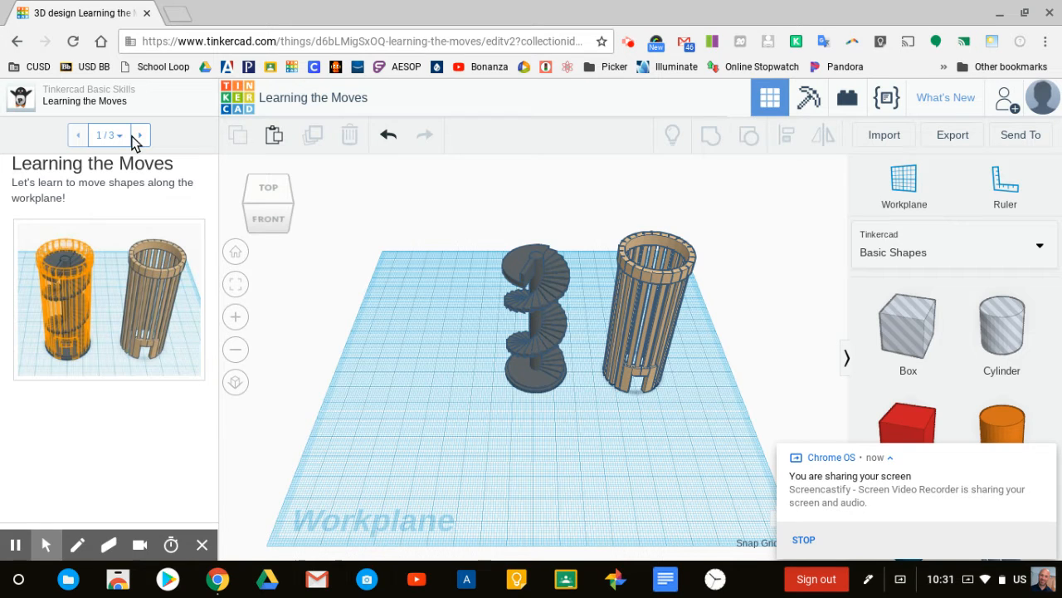
{"action": "left_click", "coordinate": [139, 134]}
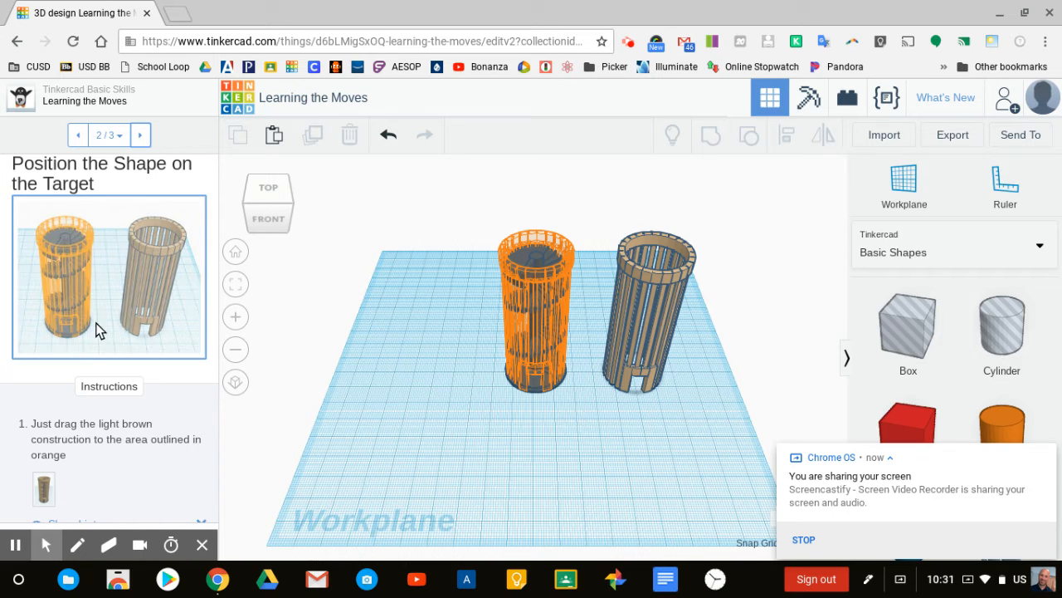
Step: Drag the brown cylinder onto and beside the orange target, ending left of it, then view from the top
{"action": "scroll", "scroll_direction": "down", "scroll_amount": 3}
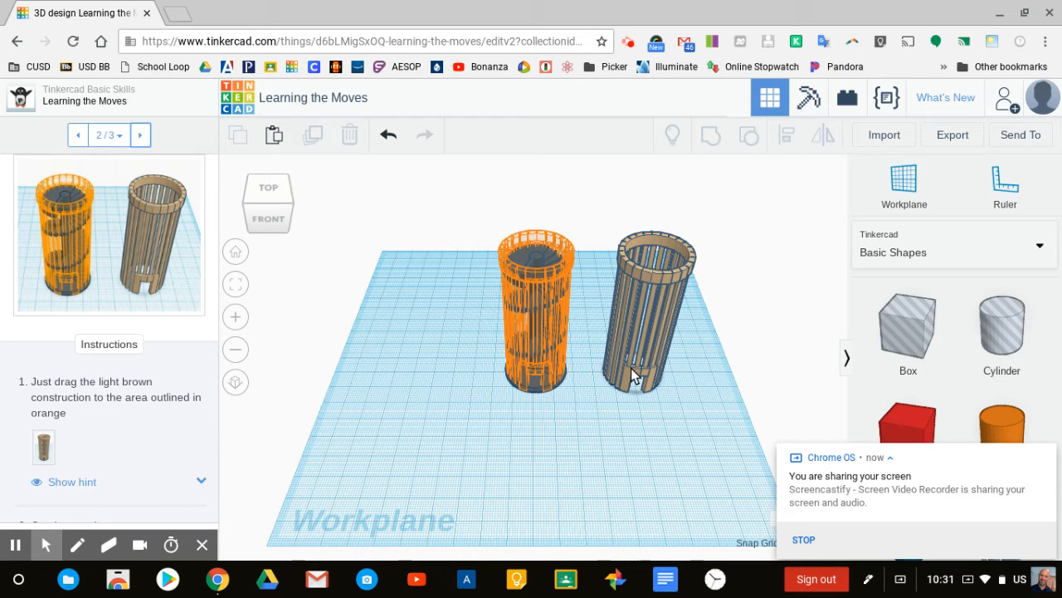
{"action": "mouse_move", "coordinate": [651, 313]}
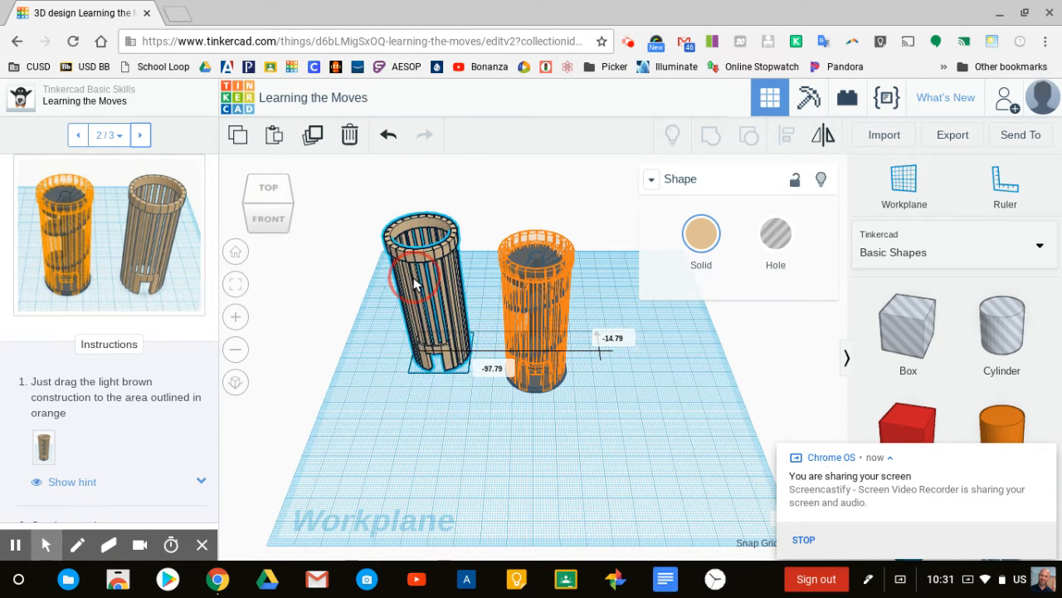
{"action": "left_click_drag", "start_coordinate": [423, 290], "coordinate": [630, 390]}
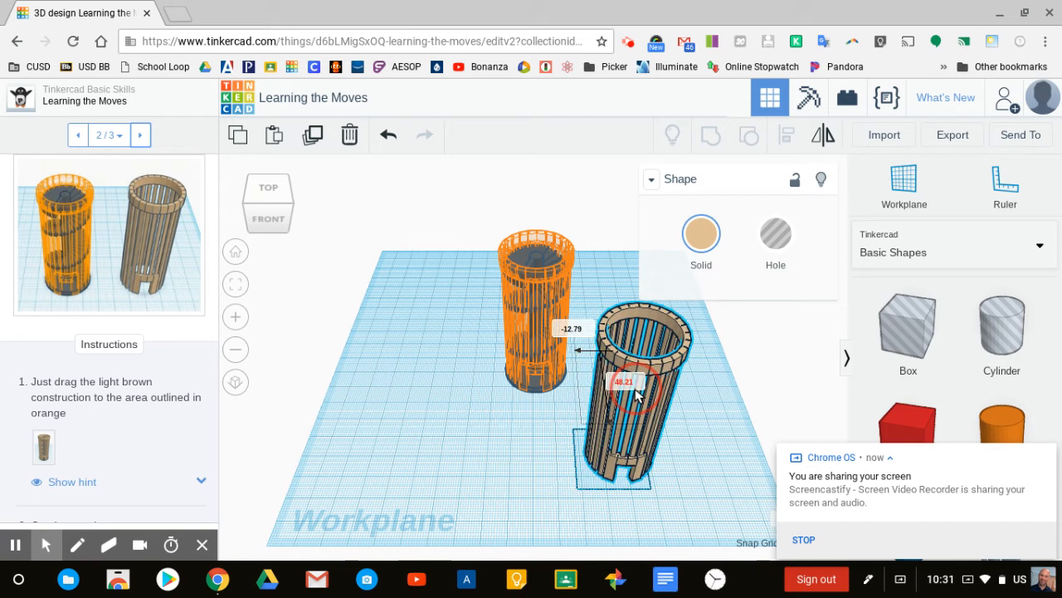
{"action": "left_click_drag", "start_coordinate": [631, 390], "coordinate": [535, 290]}
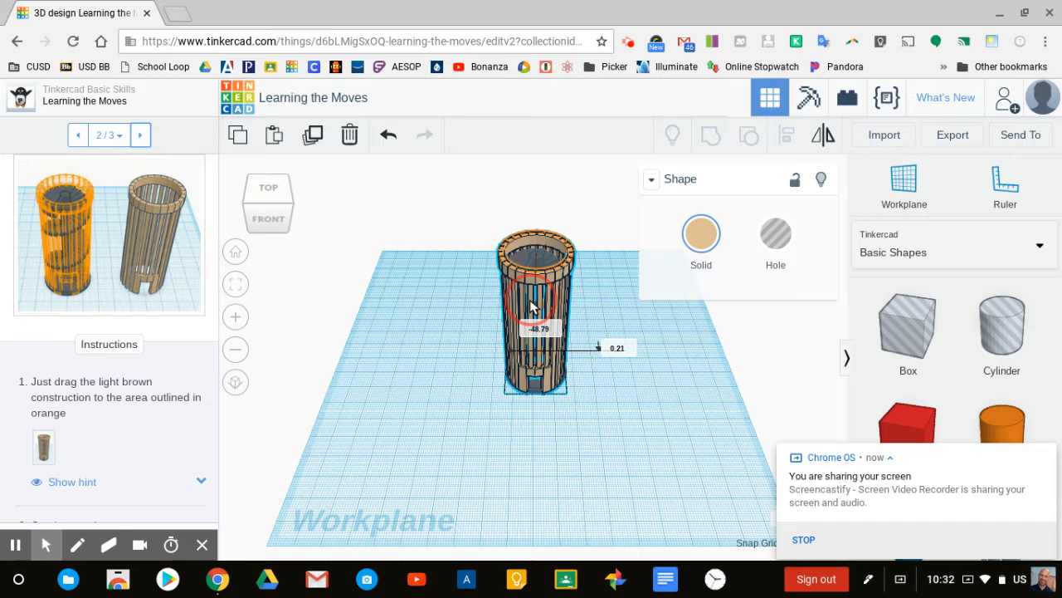
{"action": "left_click_drag", "start_coordinate": [534, 312], "coordinate": [532, 312]}
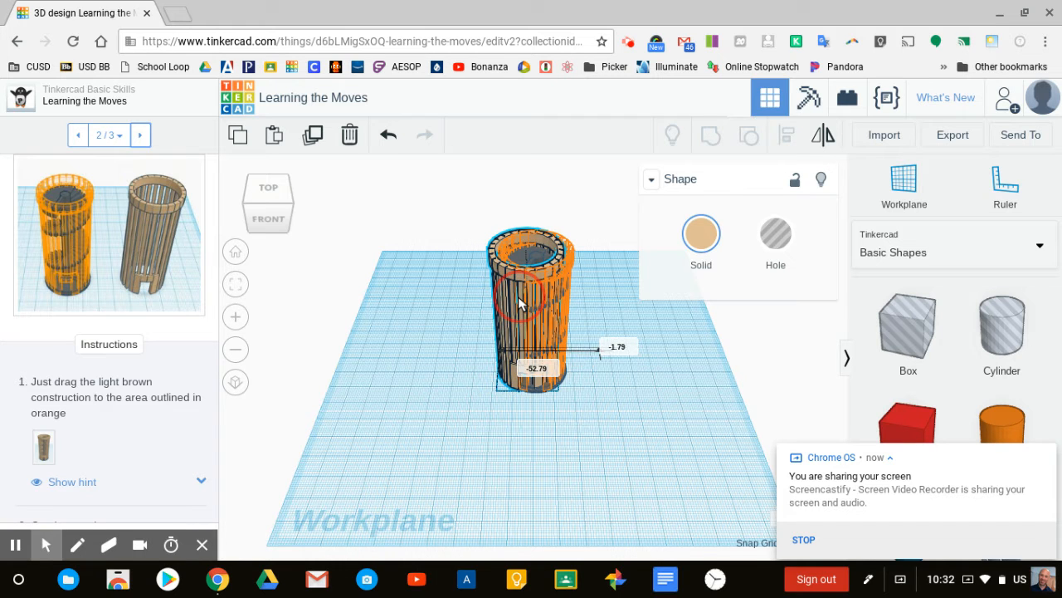
{"action": "left_click_drag", "start_coordinate": [531, 312], "coordinate": [465, 312]}
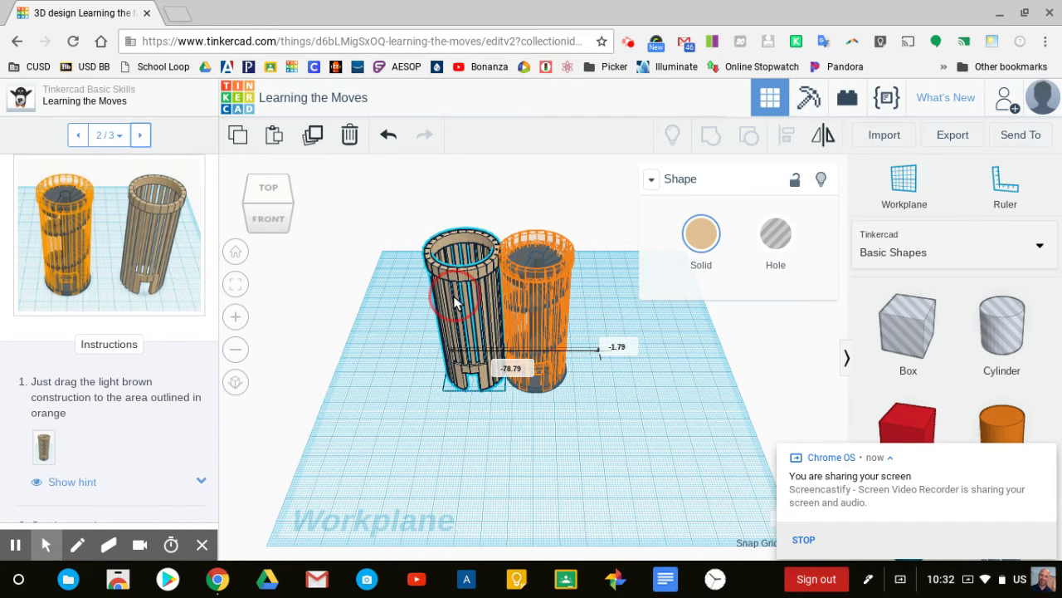
{"action": "left_click_drag", "start_coordinate": [462, 312], "coordinate": [461, 324]}
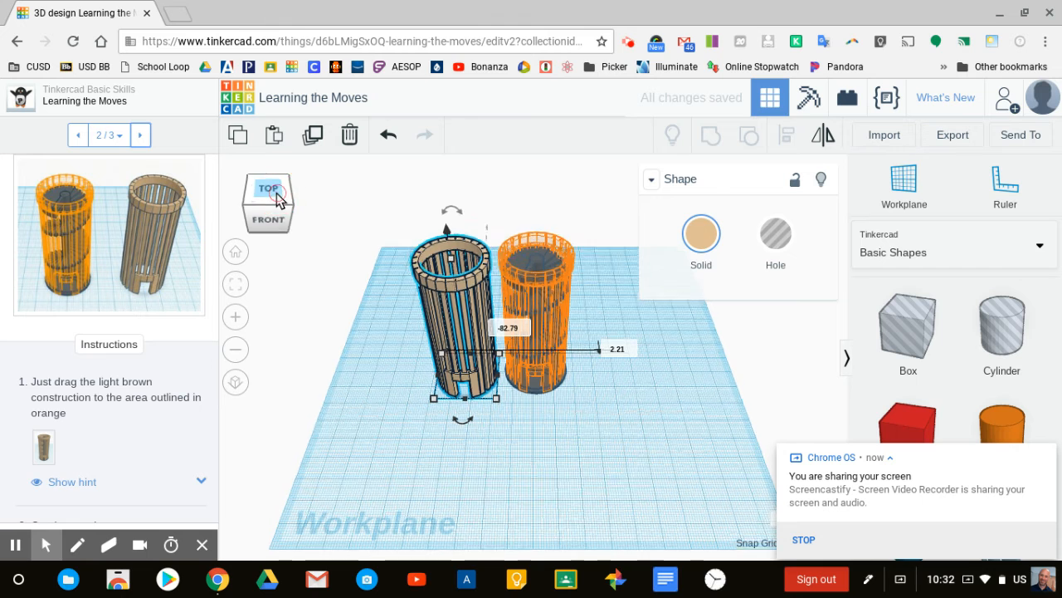
{"action": "left_click", "coordinate": [267, 187]}
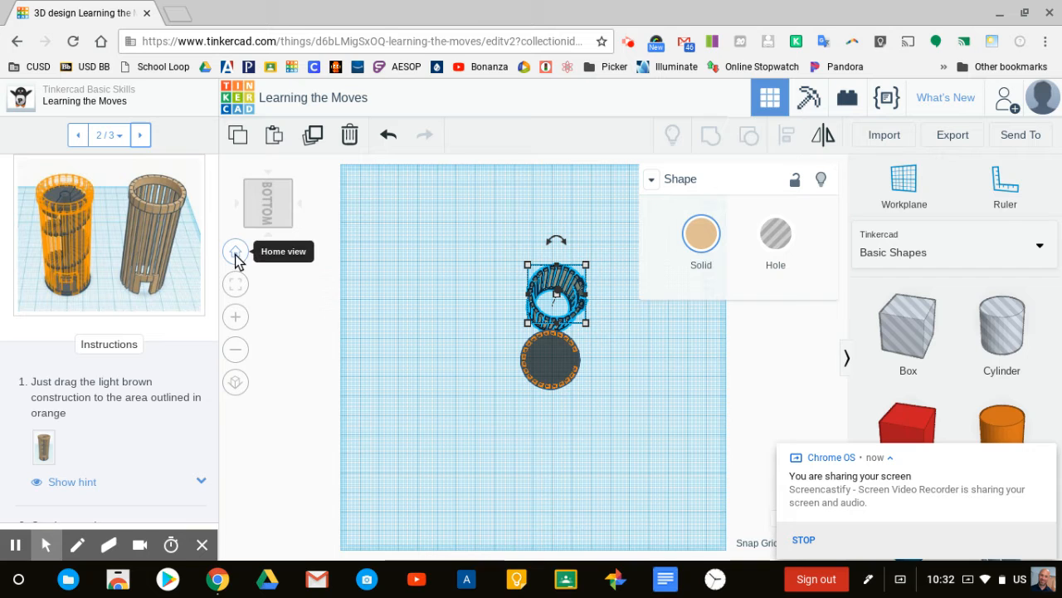
{"action": "left_click", "coordinate": [236, 250]}
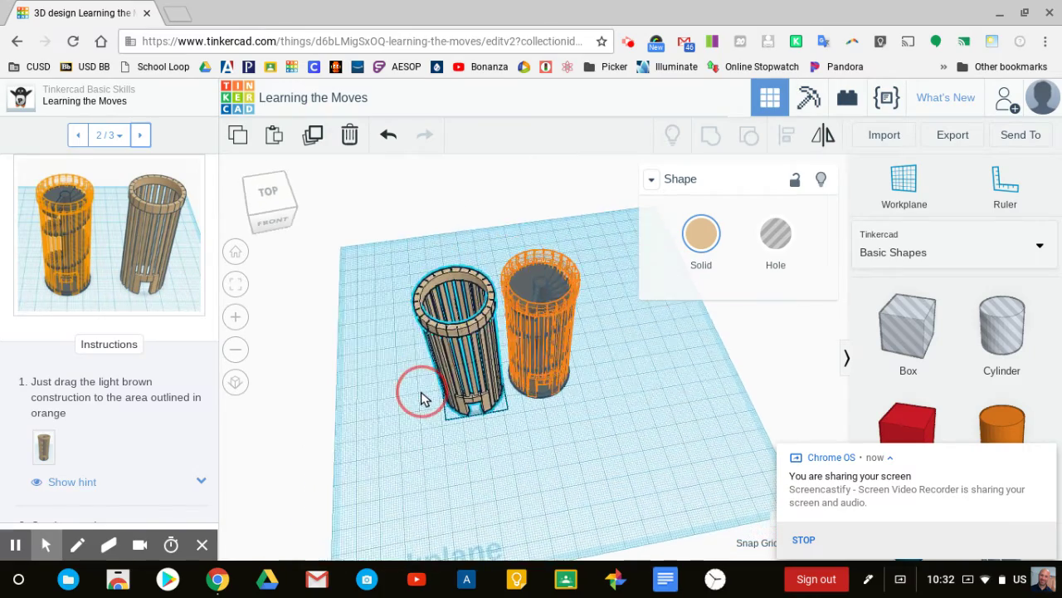
{"action": "left_click_drag", "start_coordinate": [424, 398], "coordinate": [717, 415]}
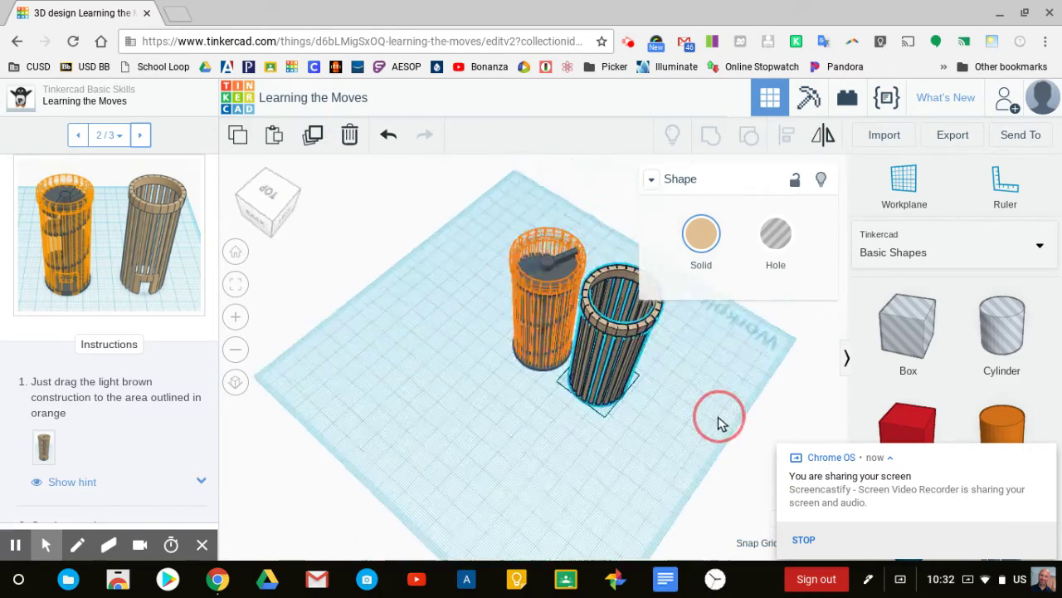
{"action": "left_click_drag", "start_coordinate": [720, 415], "coordinate": [505, 415]}
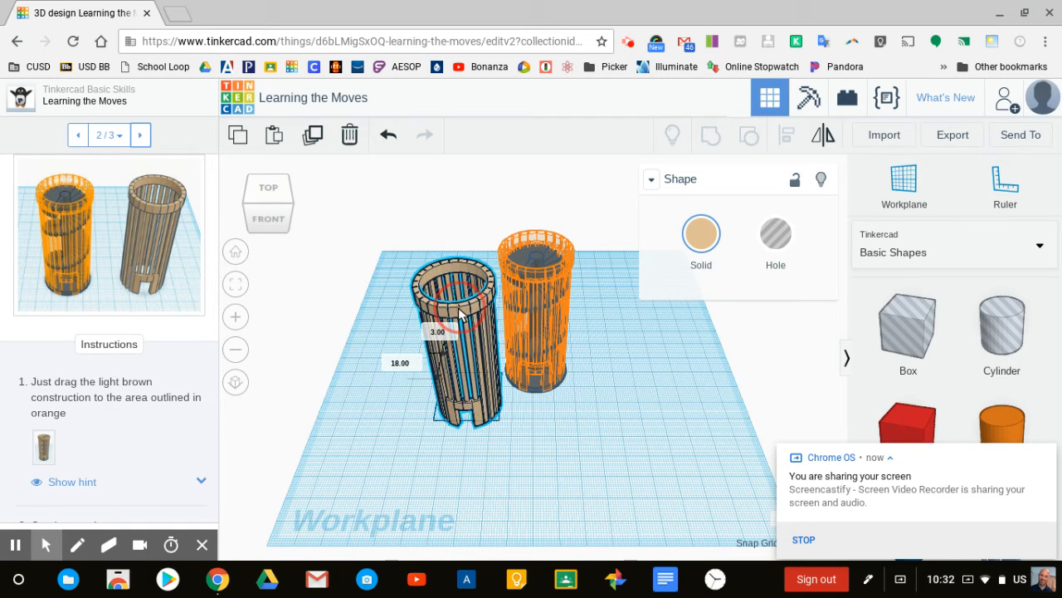
Step: Drop the brown cylinder squarely on the orange target, orbit to verify from the front, and show the hint
{"action": "left_click_drag", "start_coordinate": [448, 324], "coordinate": [540, 315]}
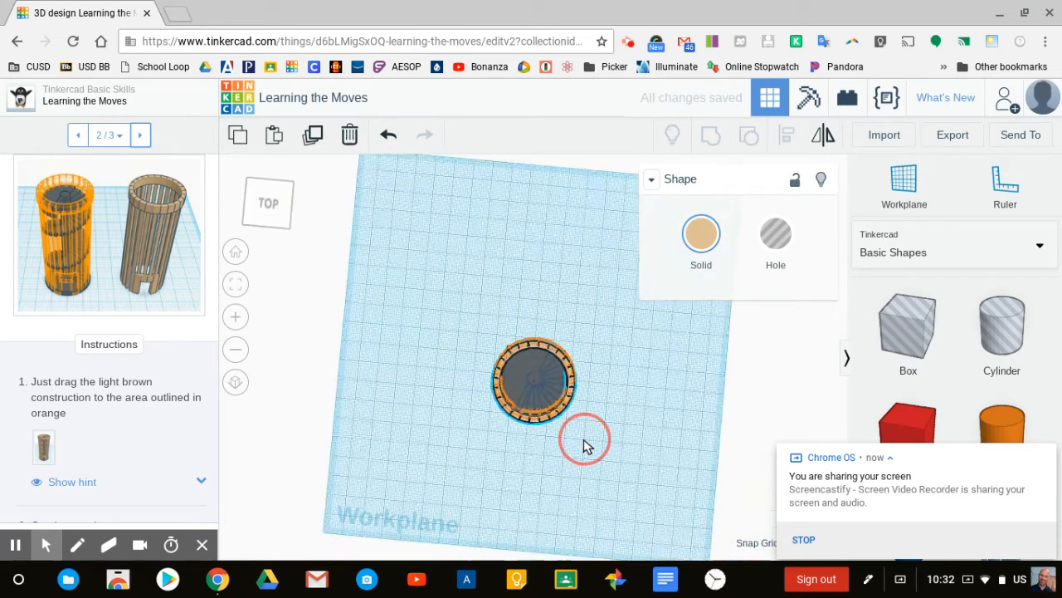
{"action": "left_click_drag", "start_coordinate": [584, 439], "coordinate": [484, 395]}
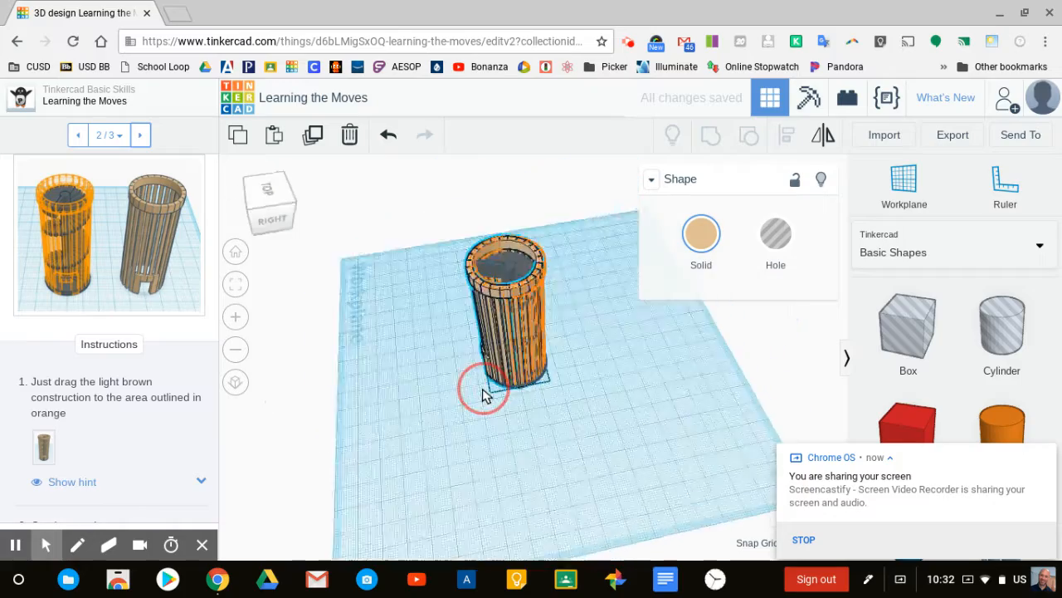
{"action": "left_click_drag", "start_coordinate": [485, 390], "coordinate": [617, 397]}
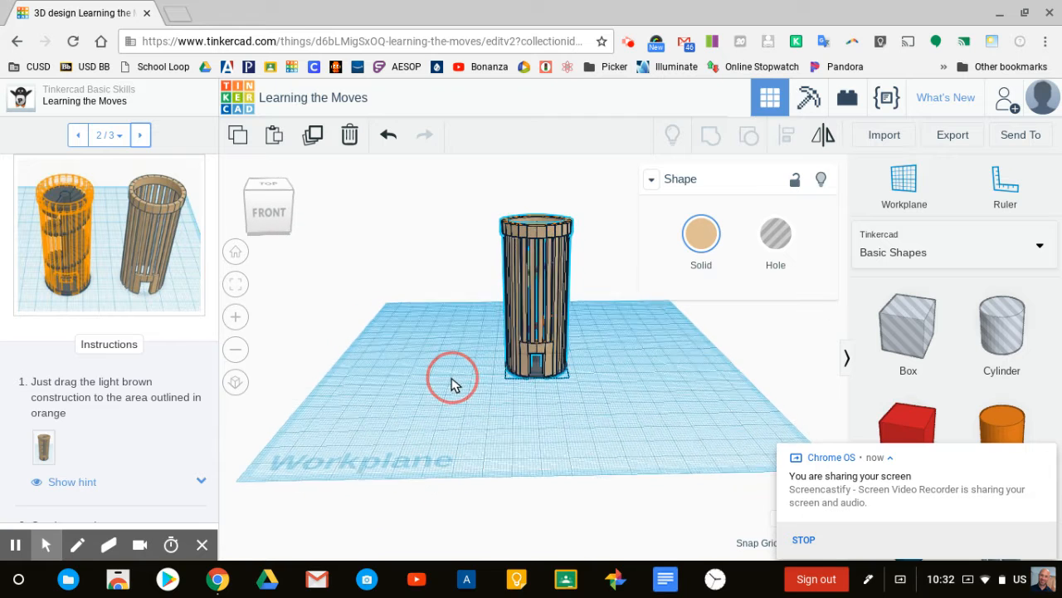
{"action": "left_click", "coordinate": [71, 482]}
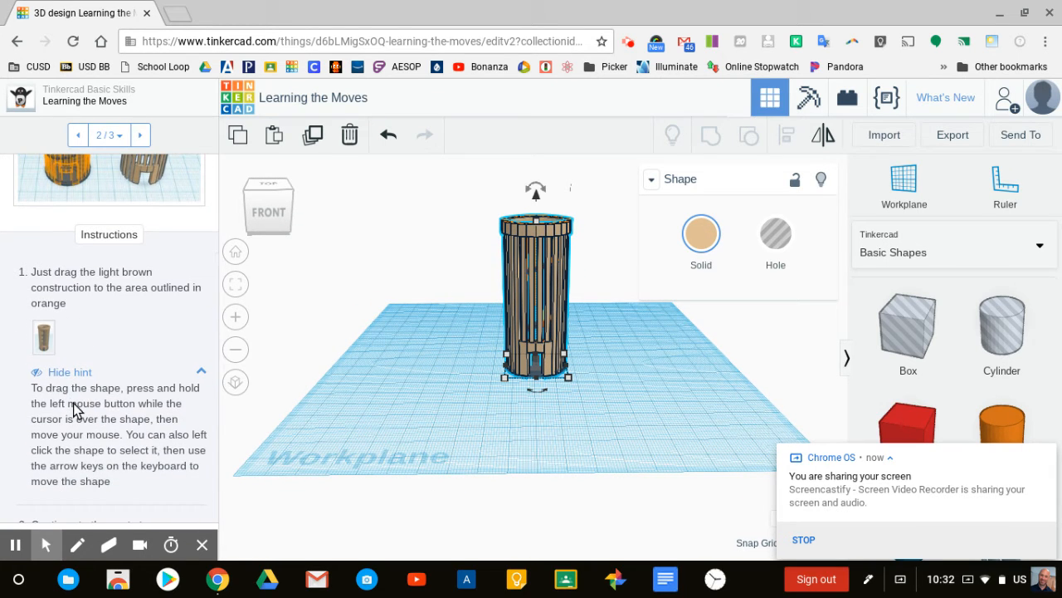
{"action": "mouse_move", "coordinate": [98, 433]}
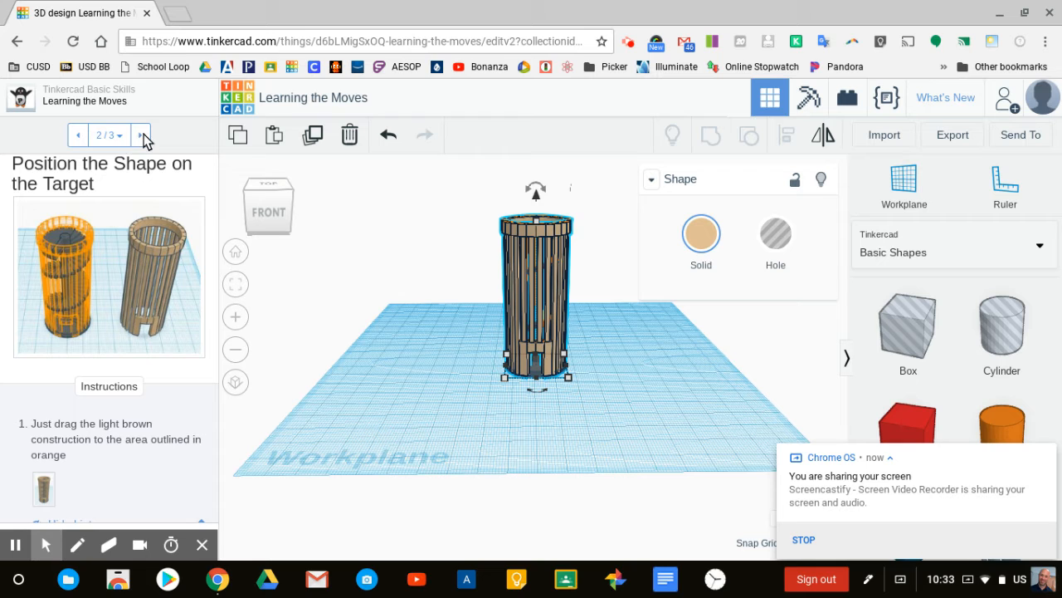
Step: Advance to step 3/3, the Congratulations panel with tips on moving shapes
{"action": "left_click", "coordinate": [140, 135]}
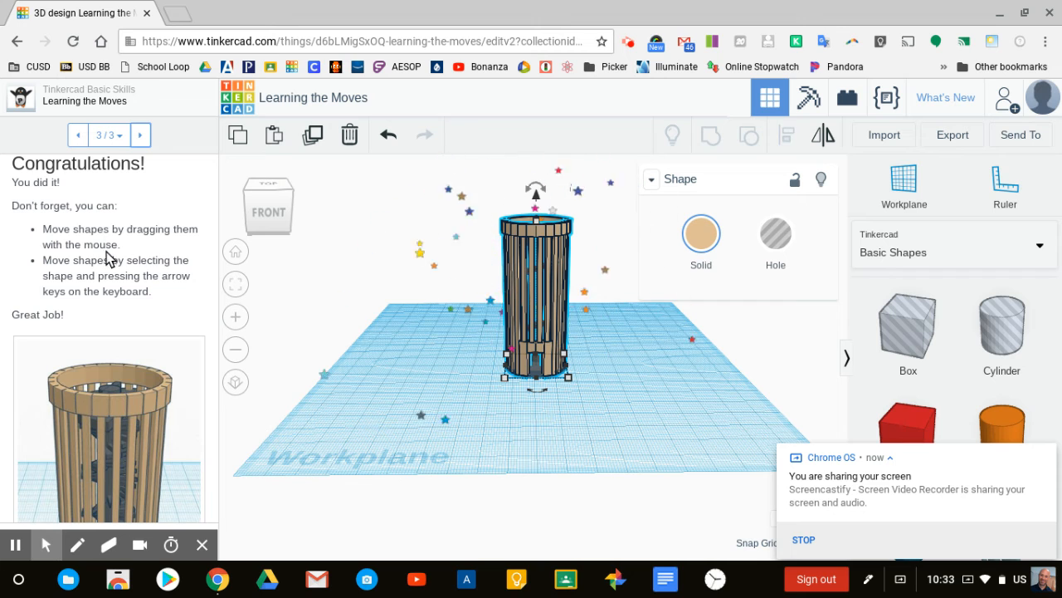
{"action": "mouse_move", "coordinate": [113, 273]}
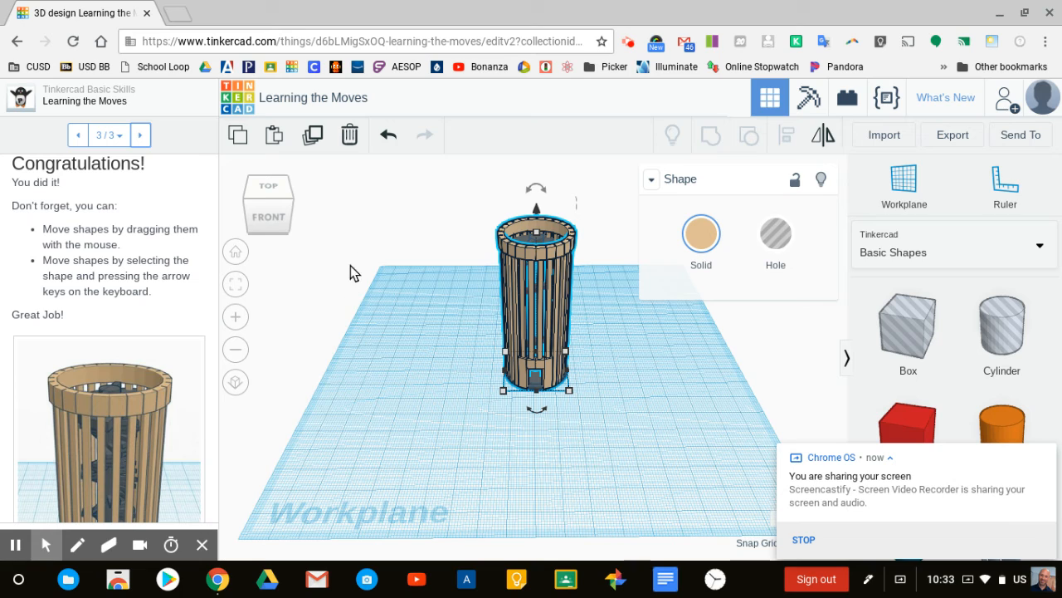
{"action": "mouse_move", "coordinate": [495, 458]}
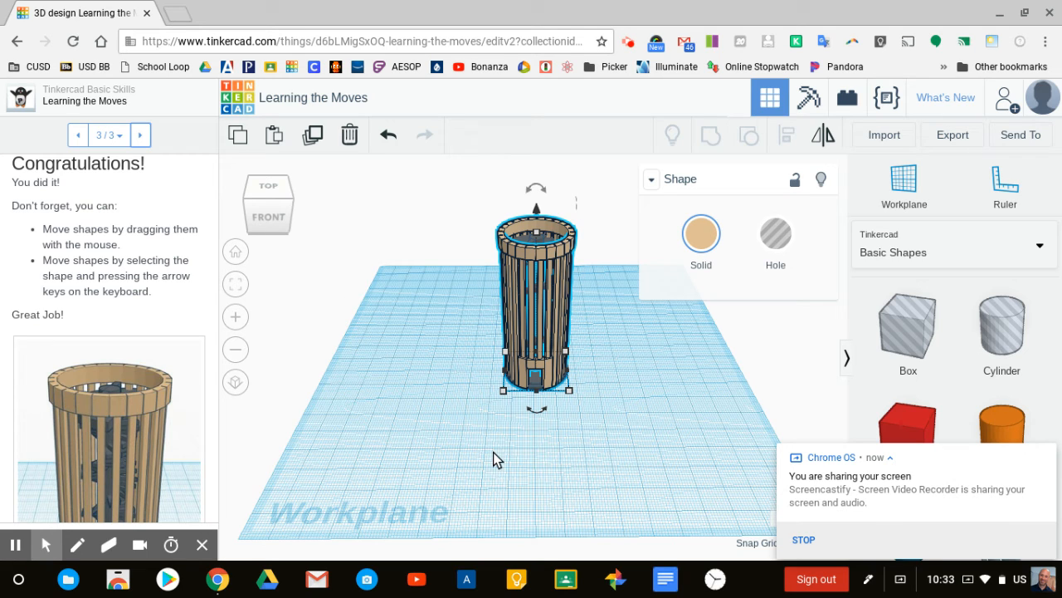
{"action": "mouse_move", "coordinate": [463, 462]}
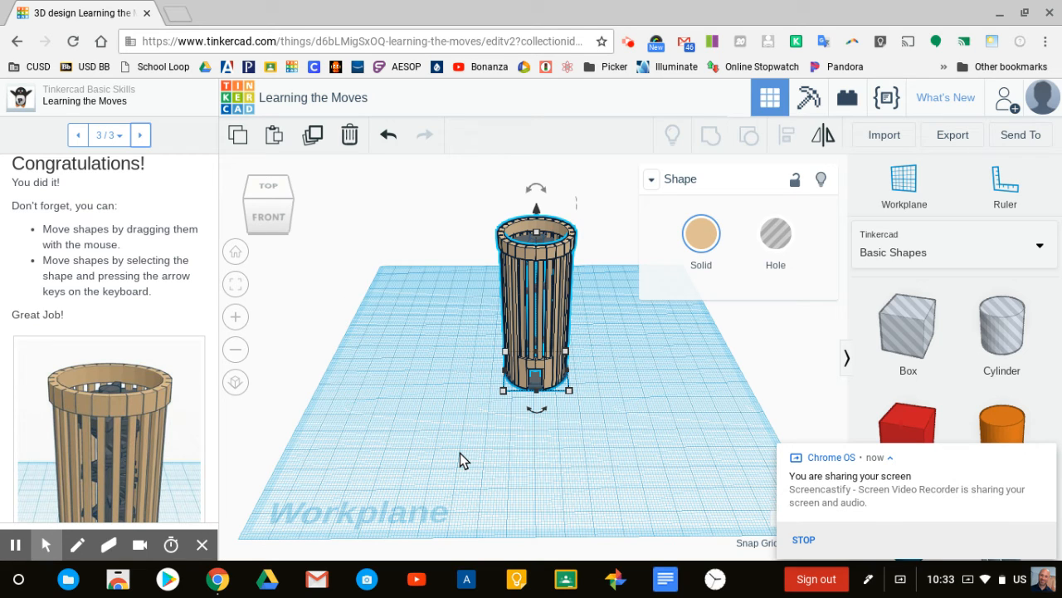
{"action": "mouse_move", "coordinate": [440, 446]}
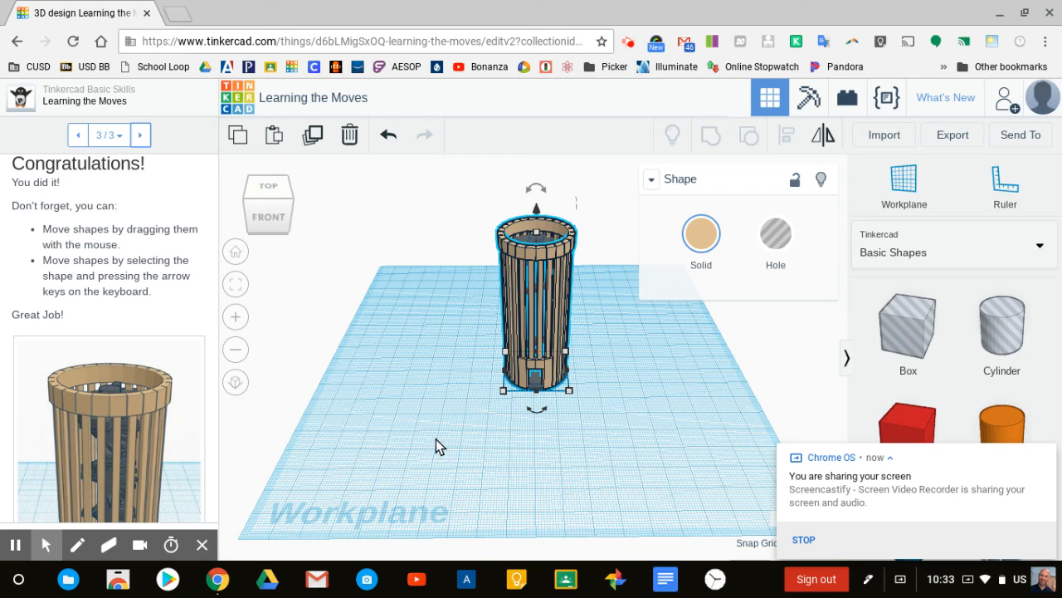
{"action": "mouse_move", "coordinate": [445, 374]}
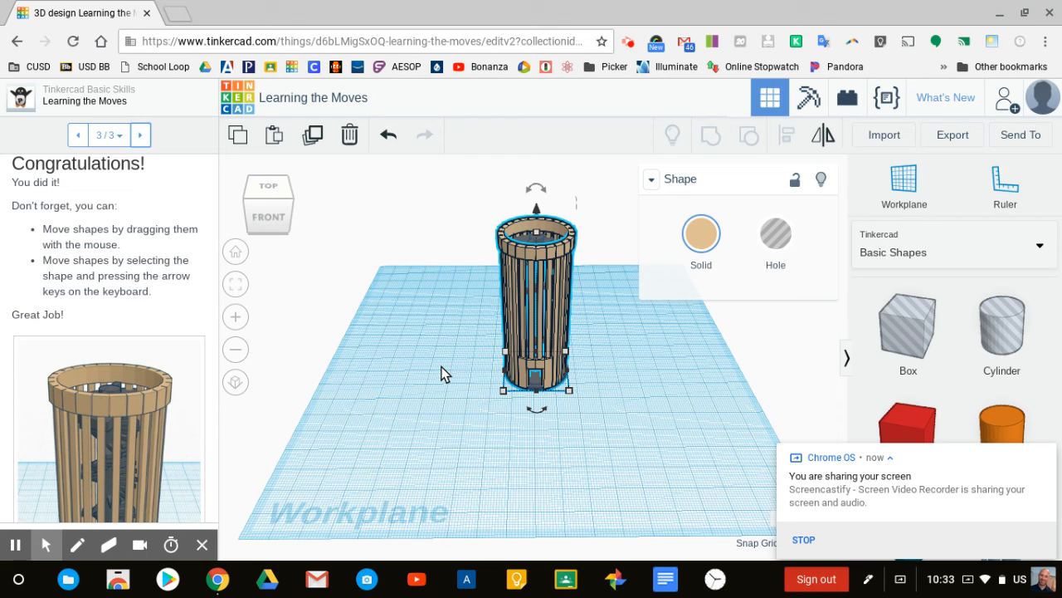